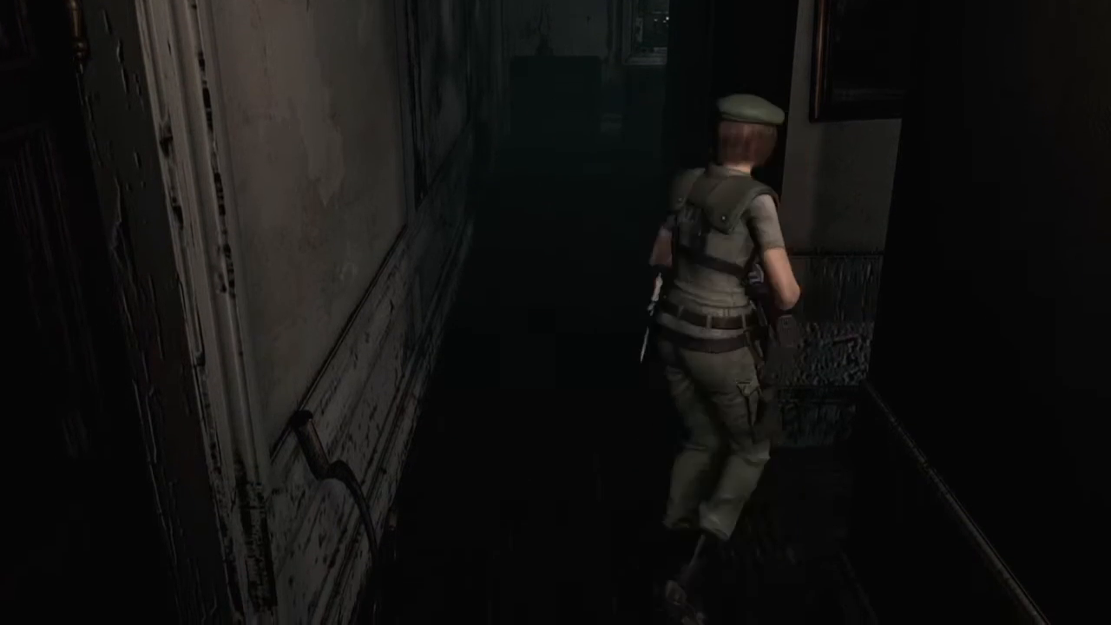
key(w)
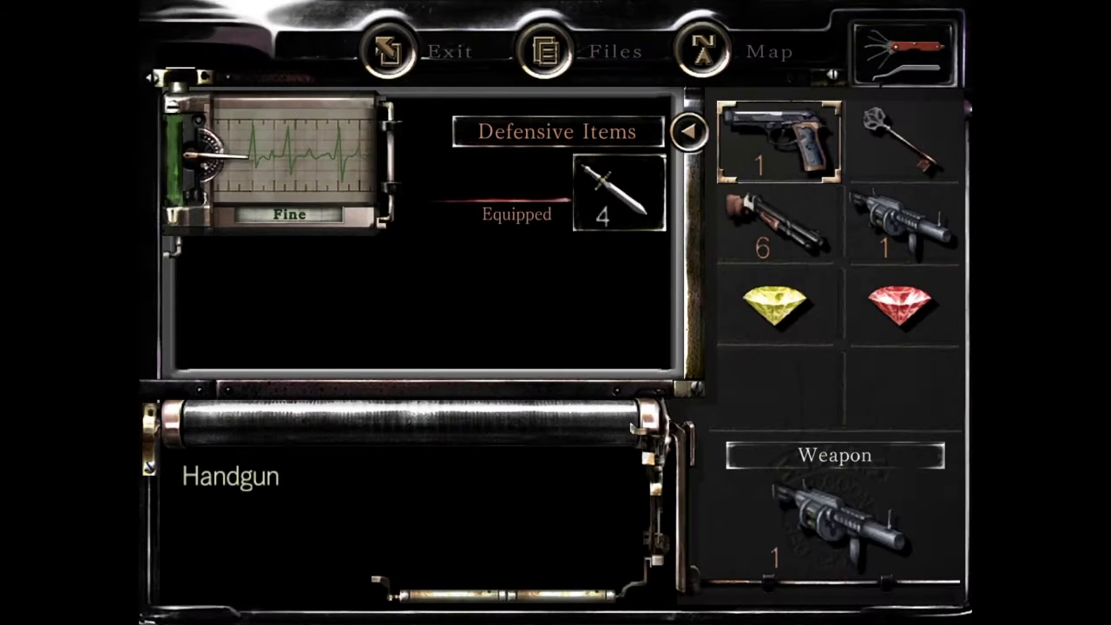
click(747, 50)
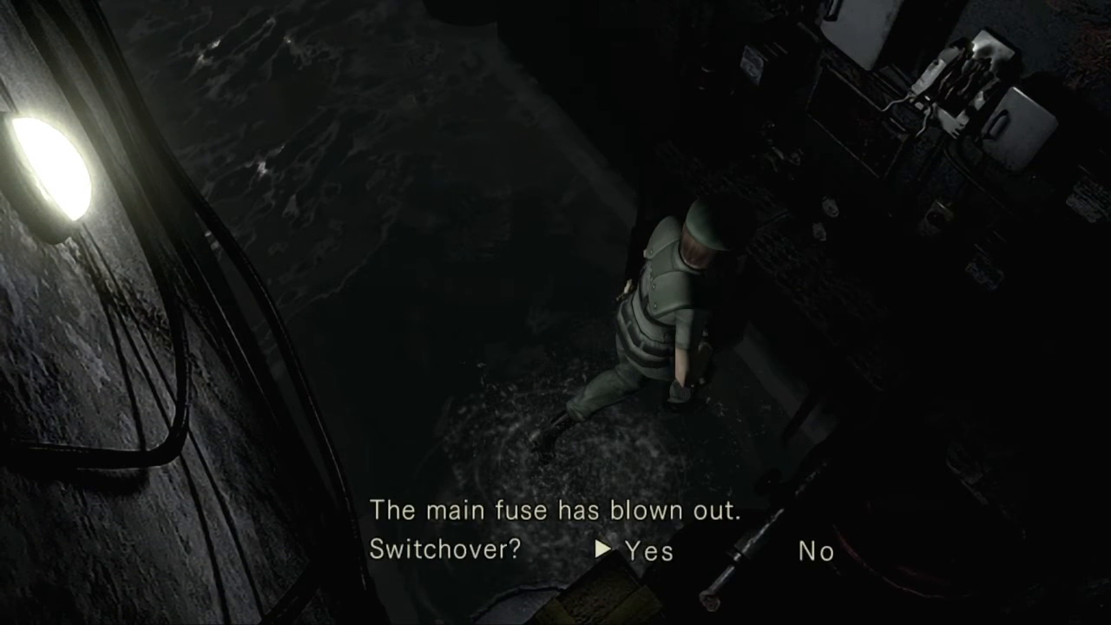
click(636, 550)
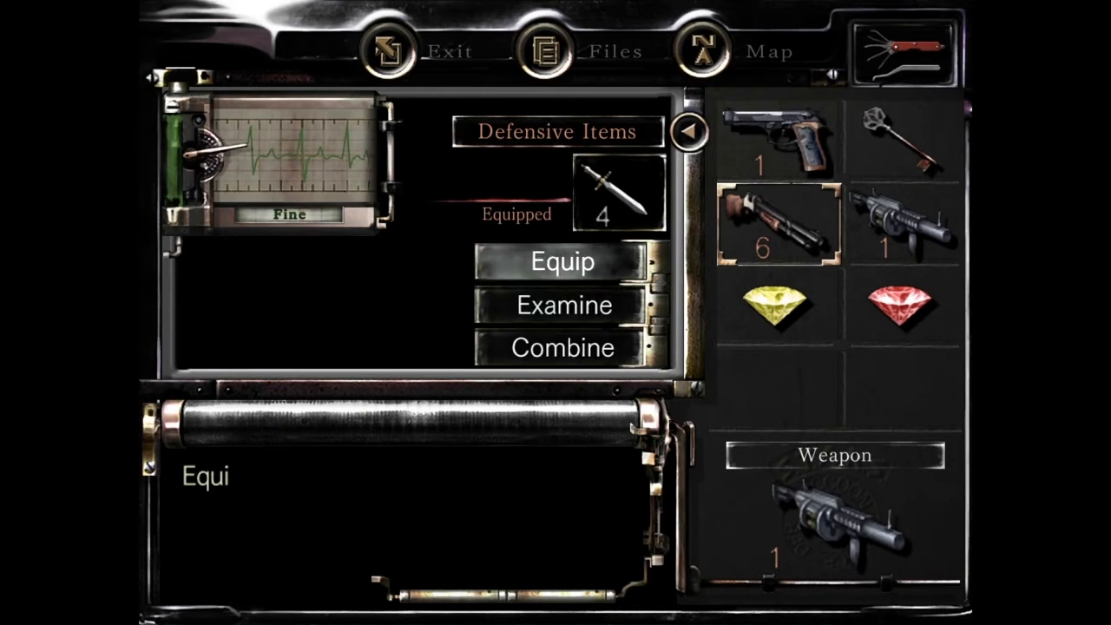
click(562, 260)
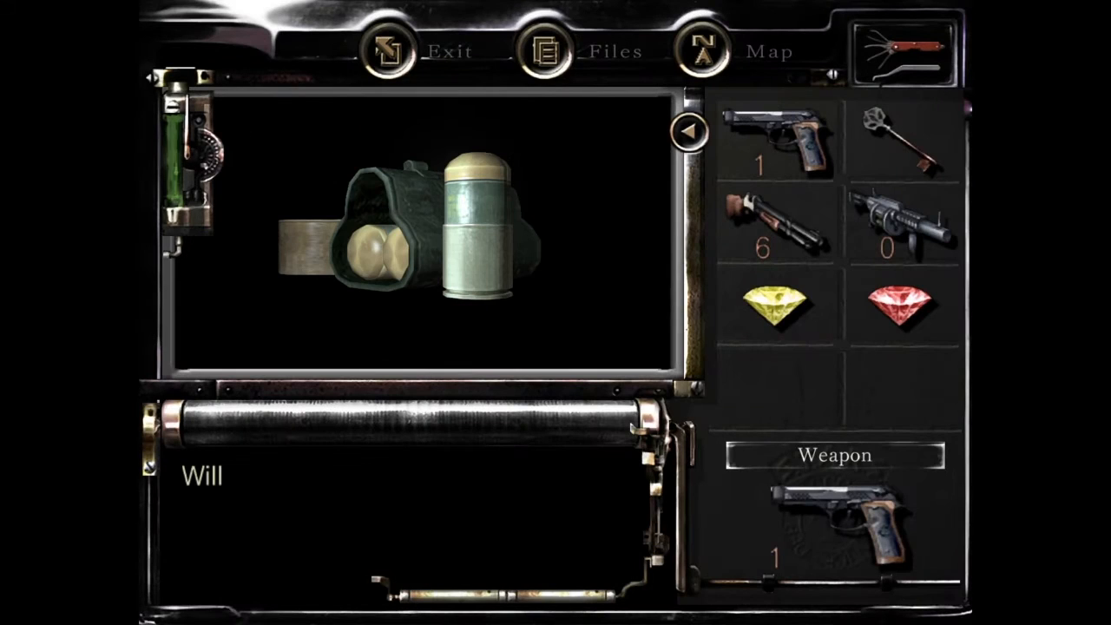
click(399, 51)
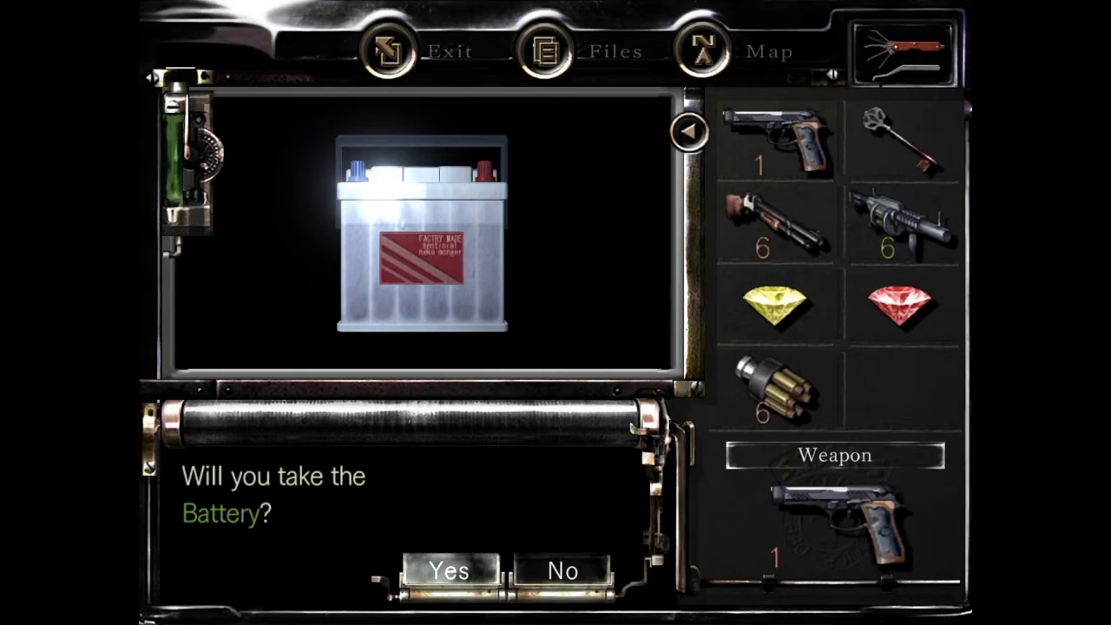
click(448, 571)
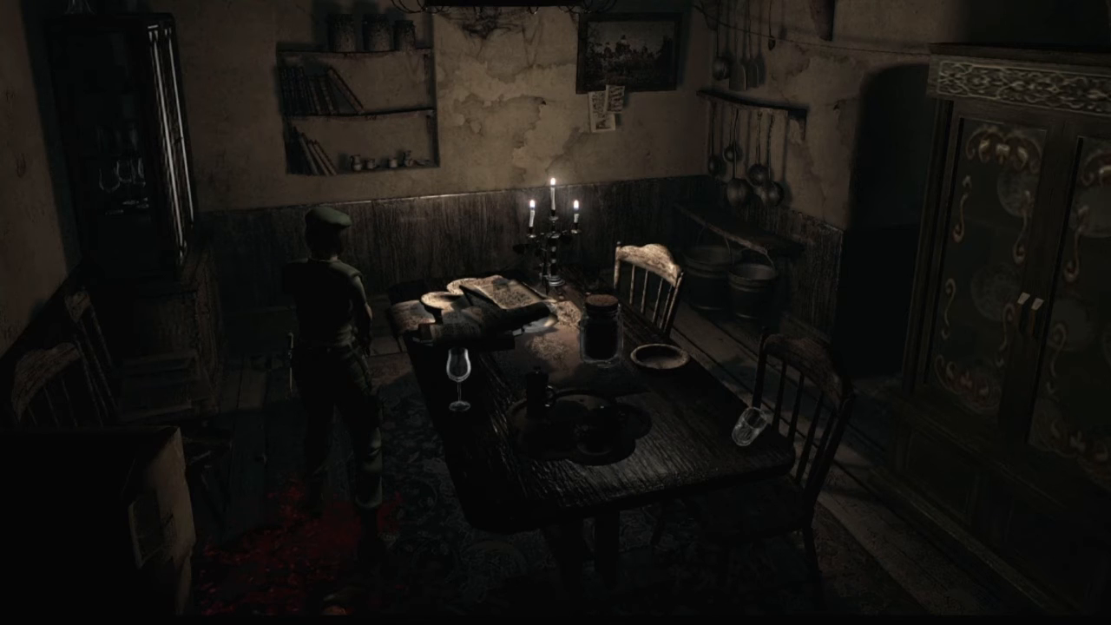
key(tab)
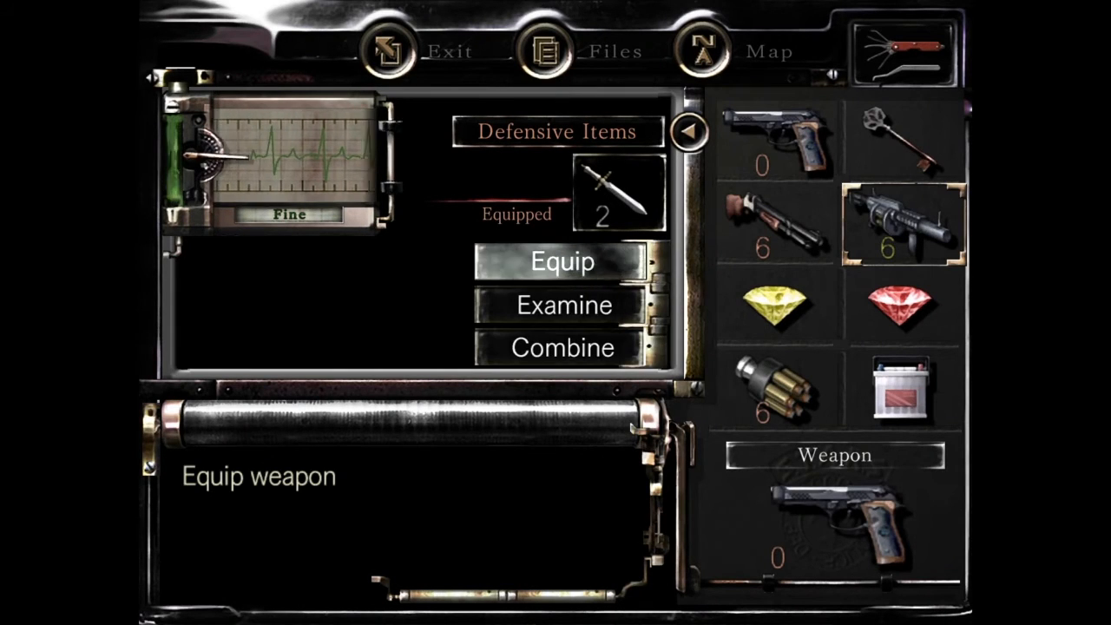
click(562, 260)
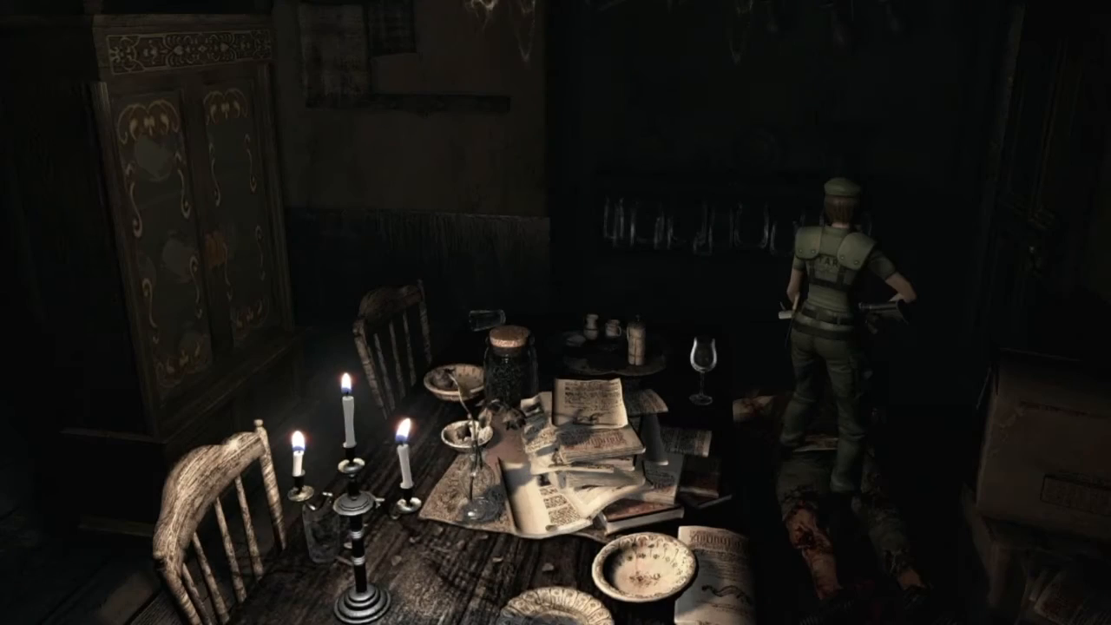
key(Tab)
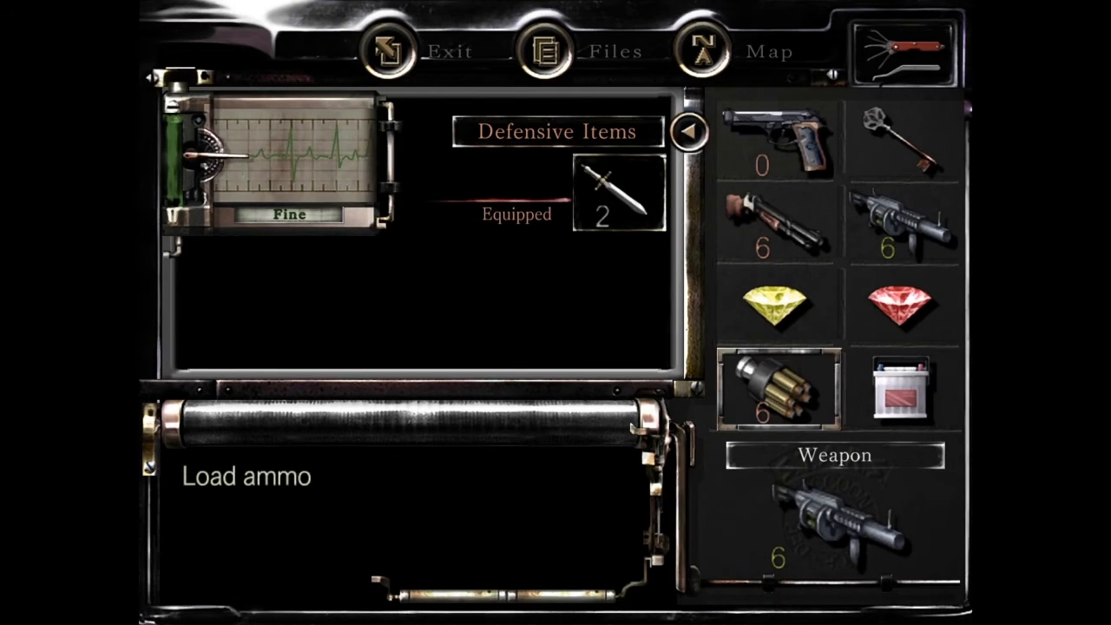